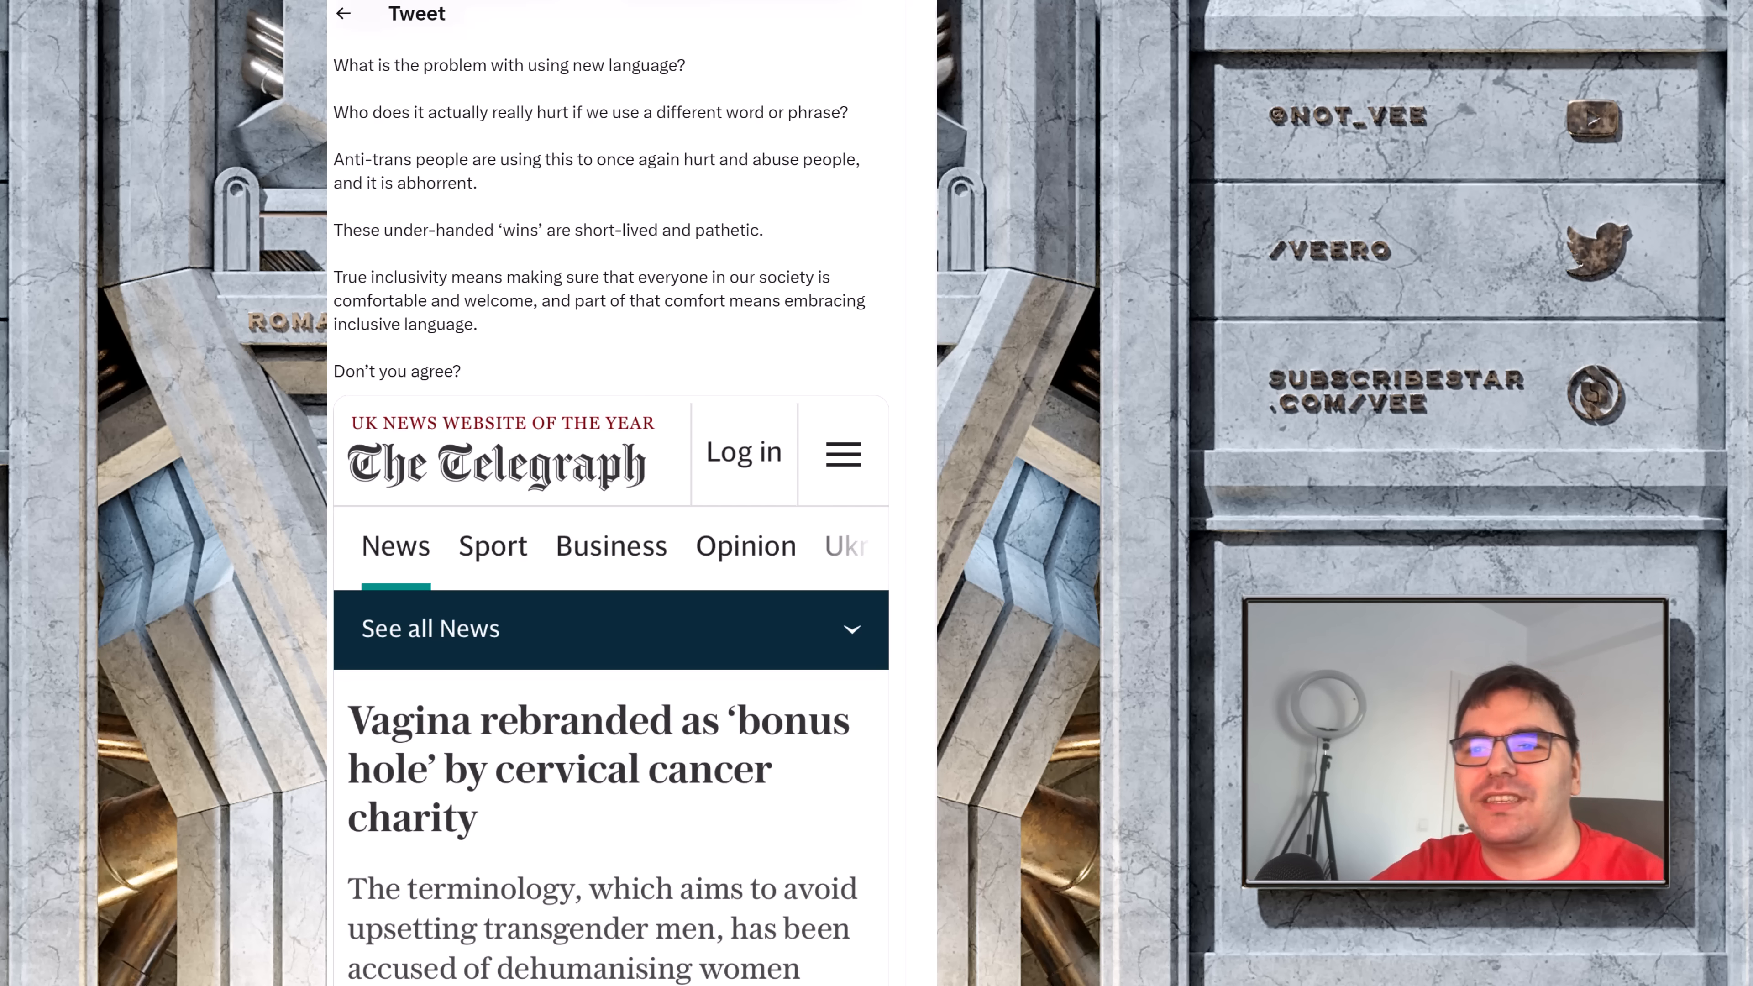
{"action": "mouse_move", "coordinate": [667, 436]}
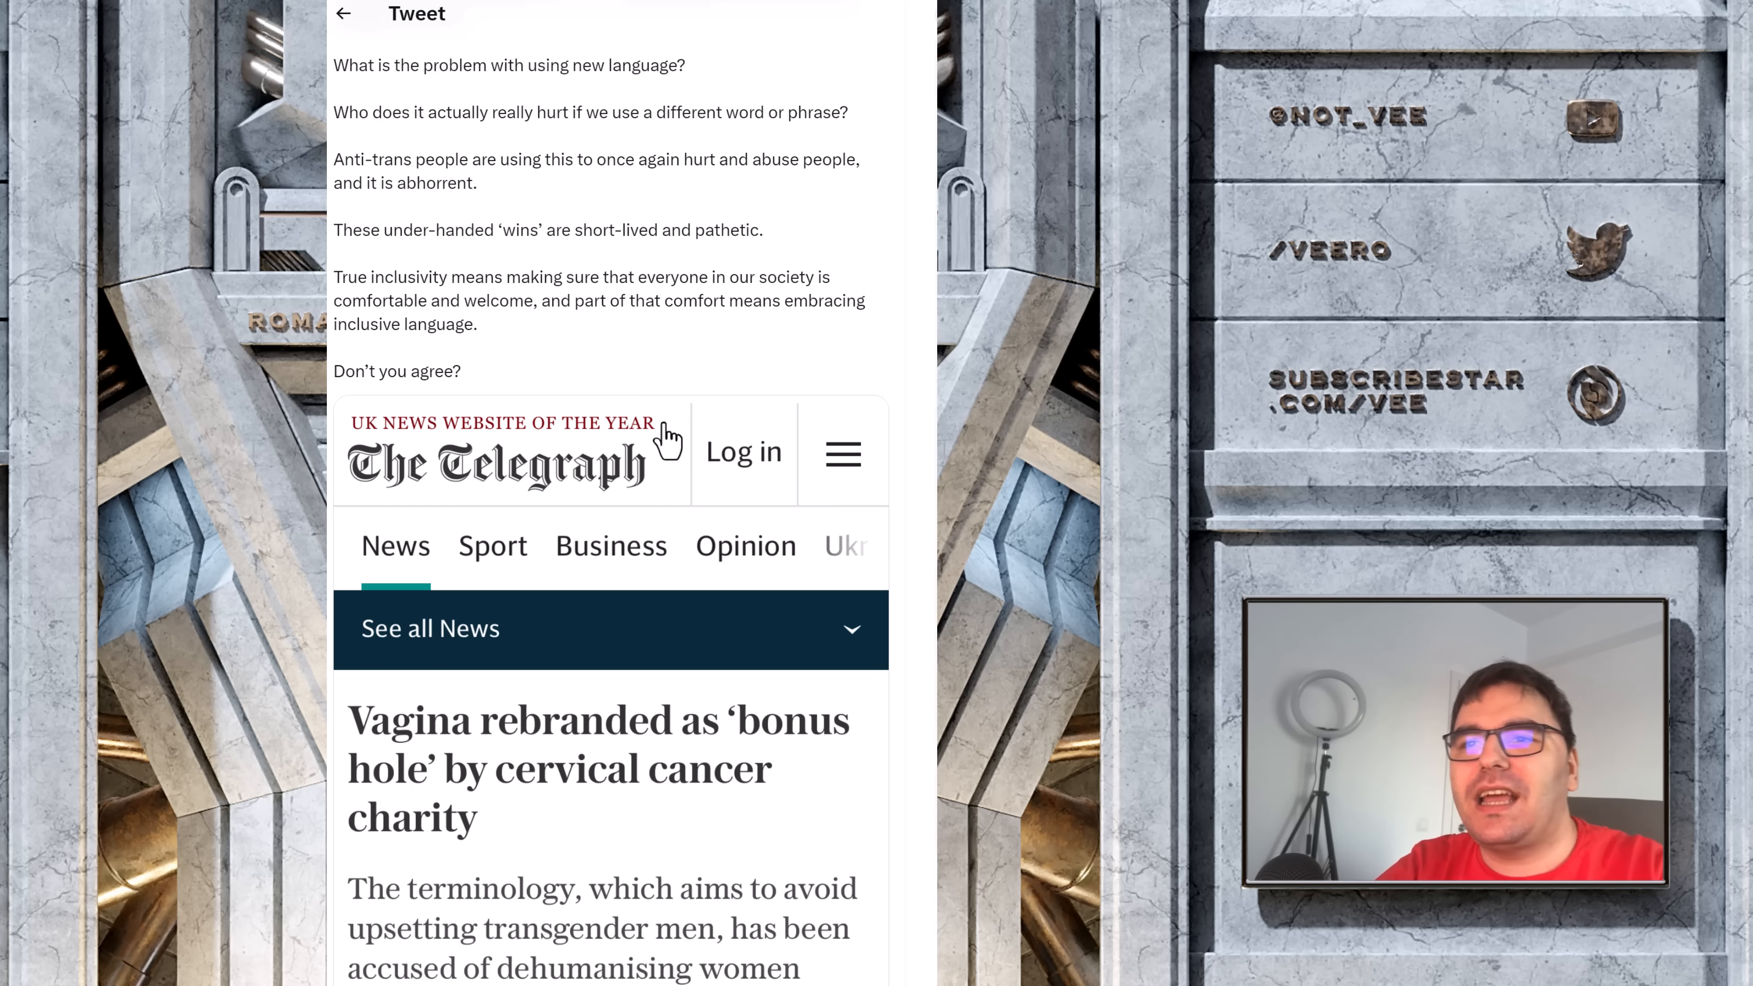
{"action": "mouse_move", "coordinate": [590, 779]}
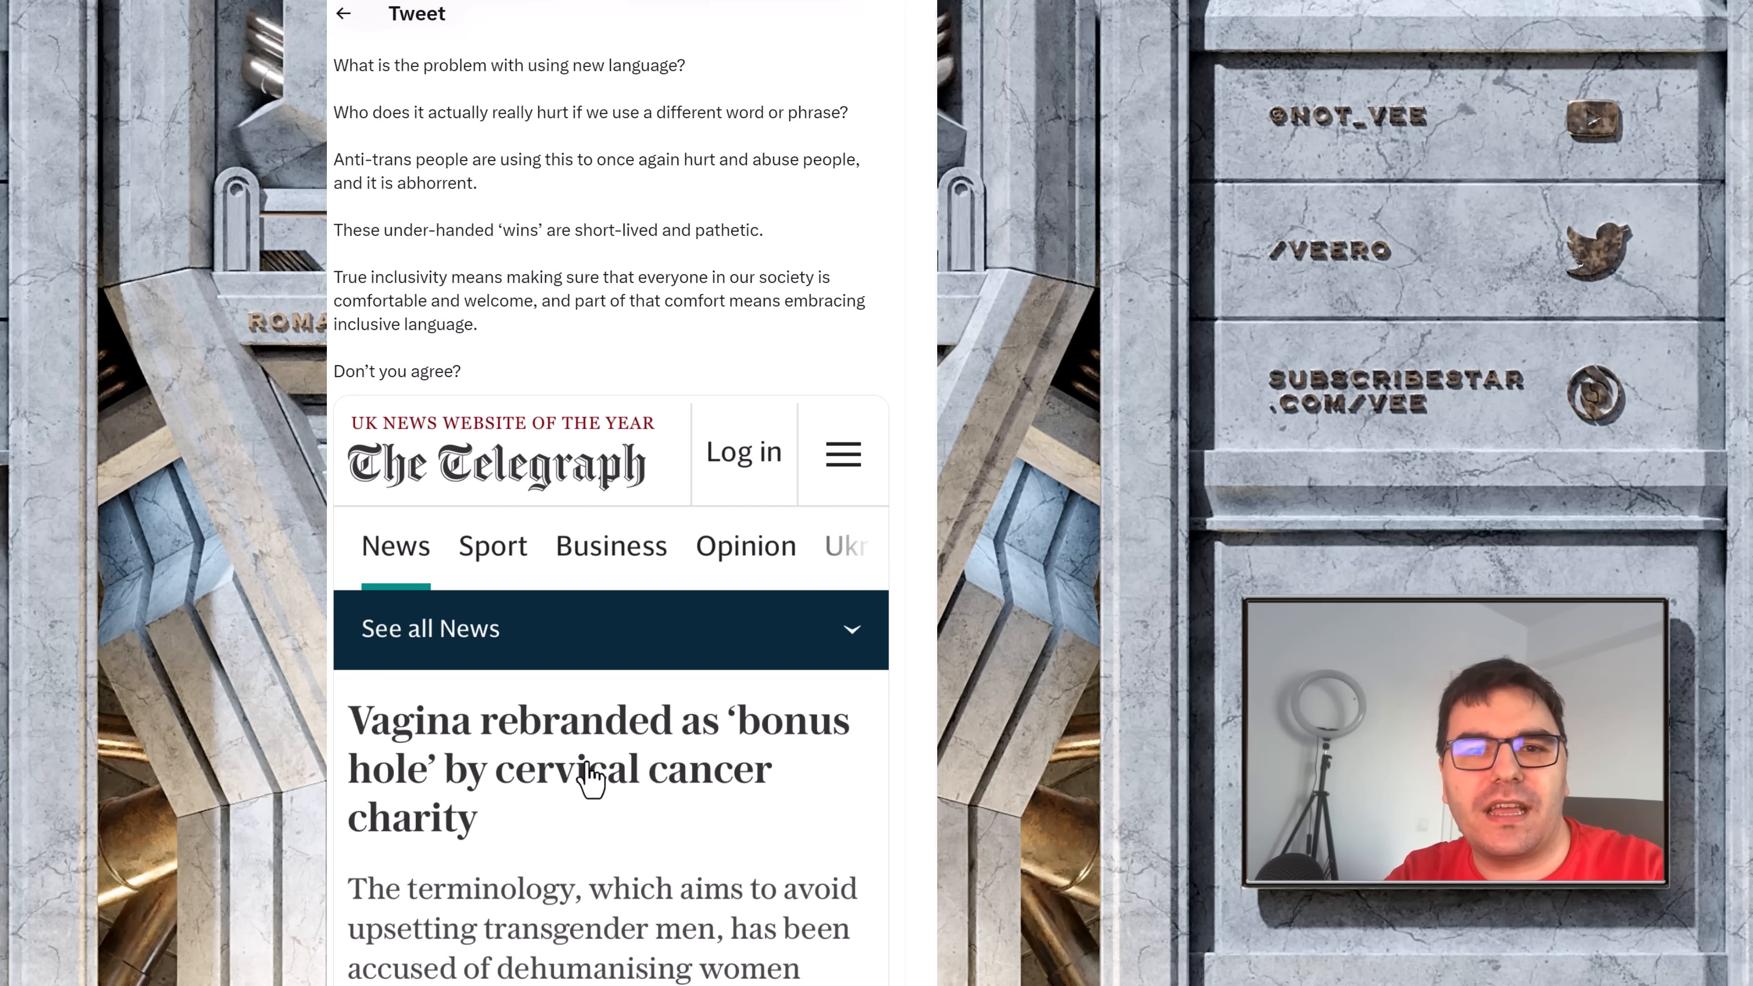
{"action": "mouse_move", "coordinate": [610, 863]}
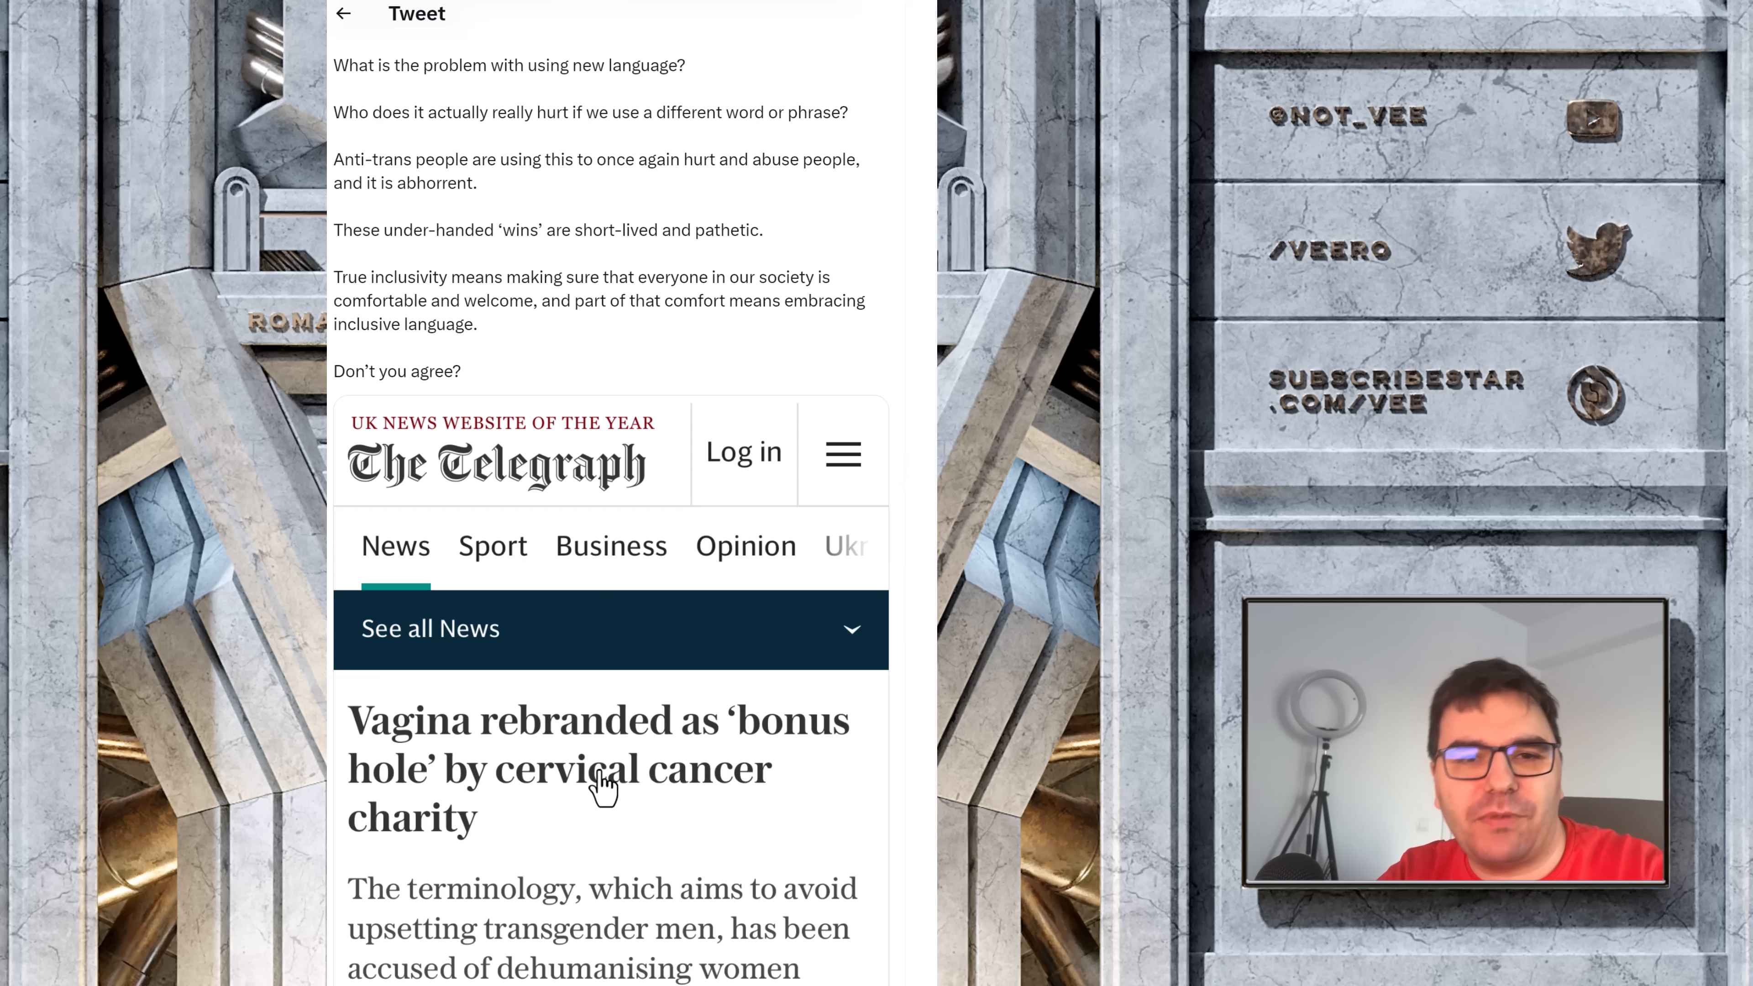
{"action": "scroll", "scroll_direction": "down", "scroll_amount": 3}
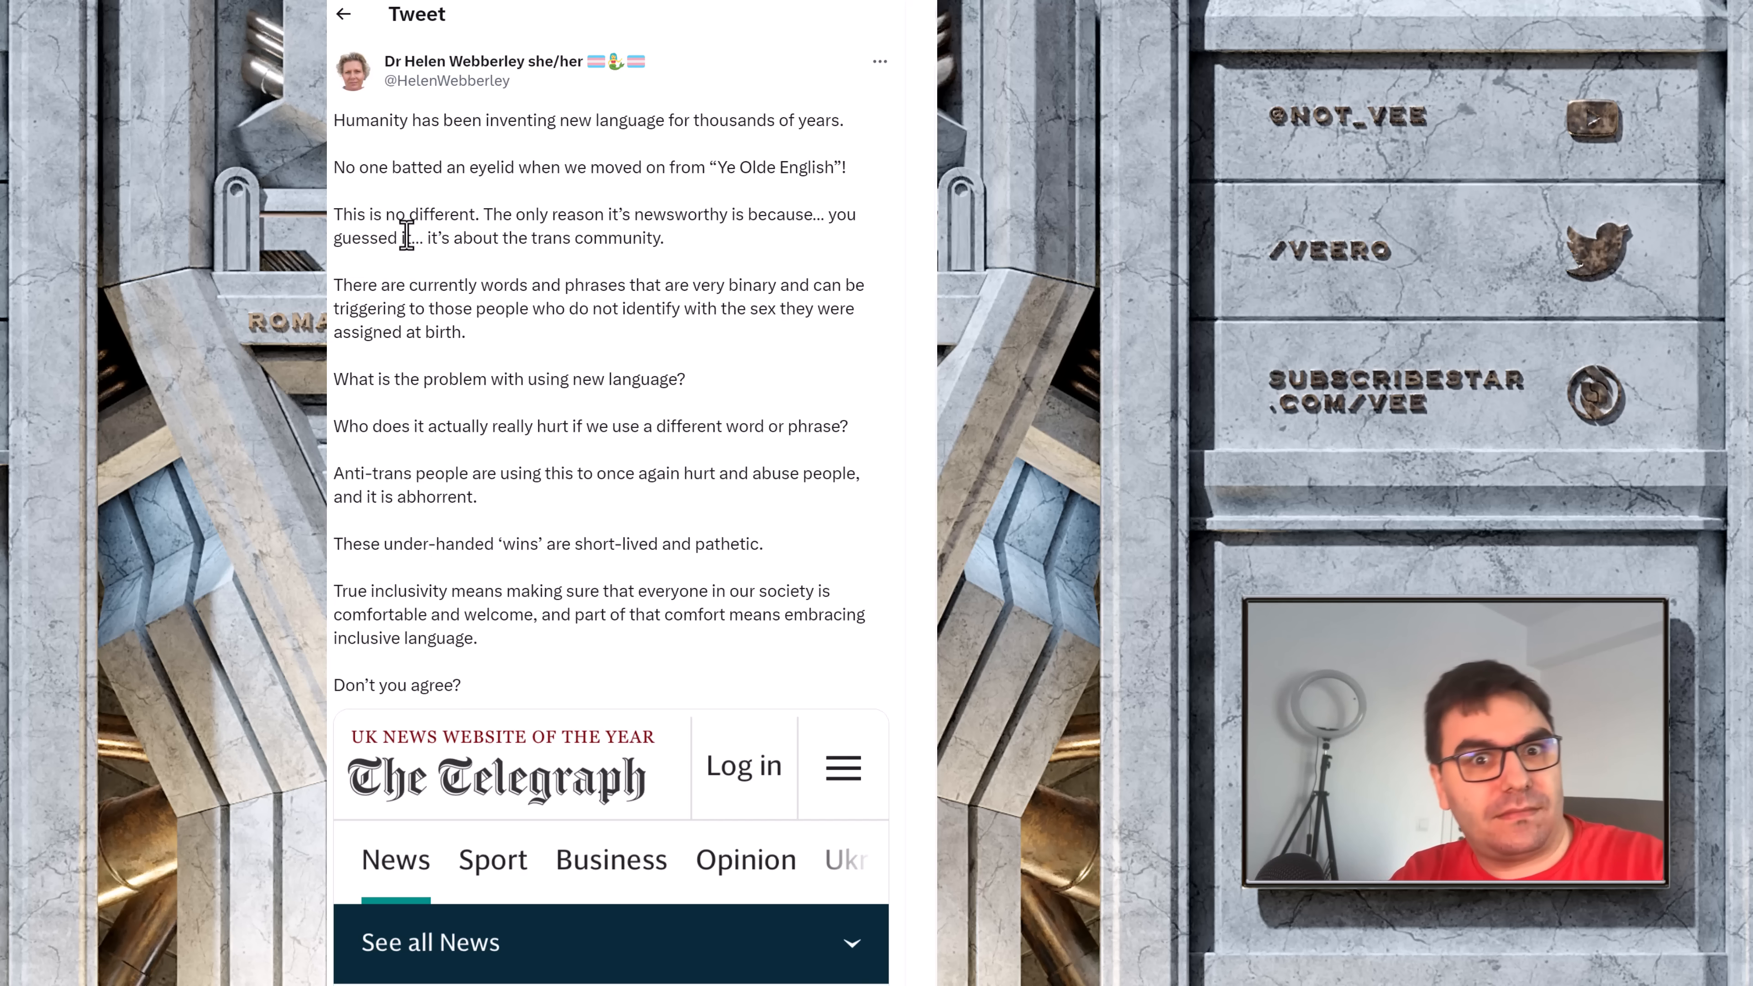
{"action": "mouse_move", "coordinate": [437, 153]}
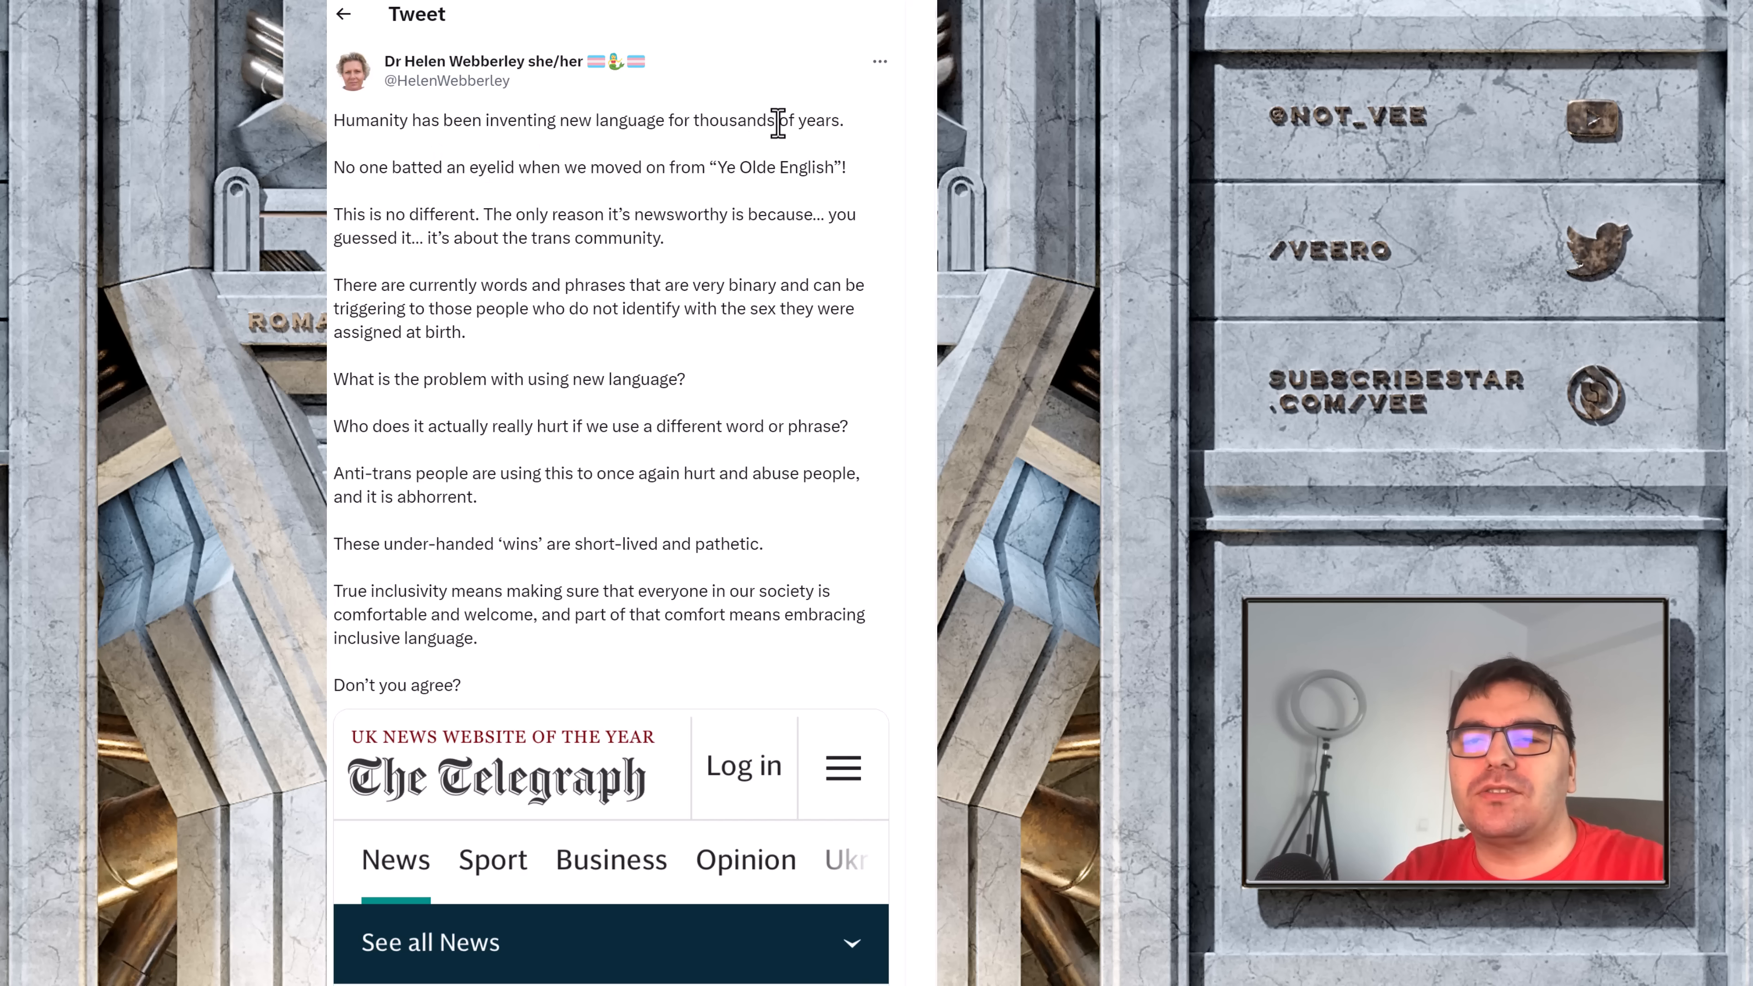
{"action": "mouse_move", "coordinate": [526, 163]}
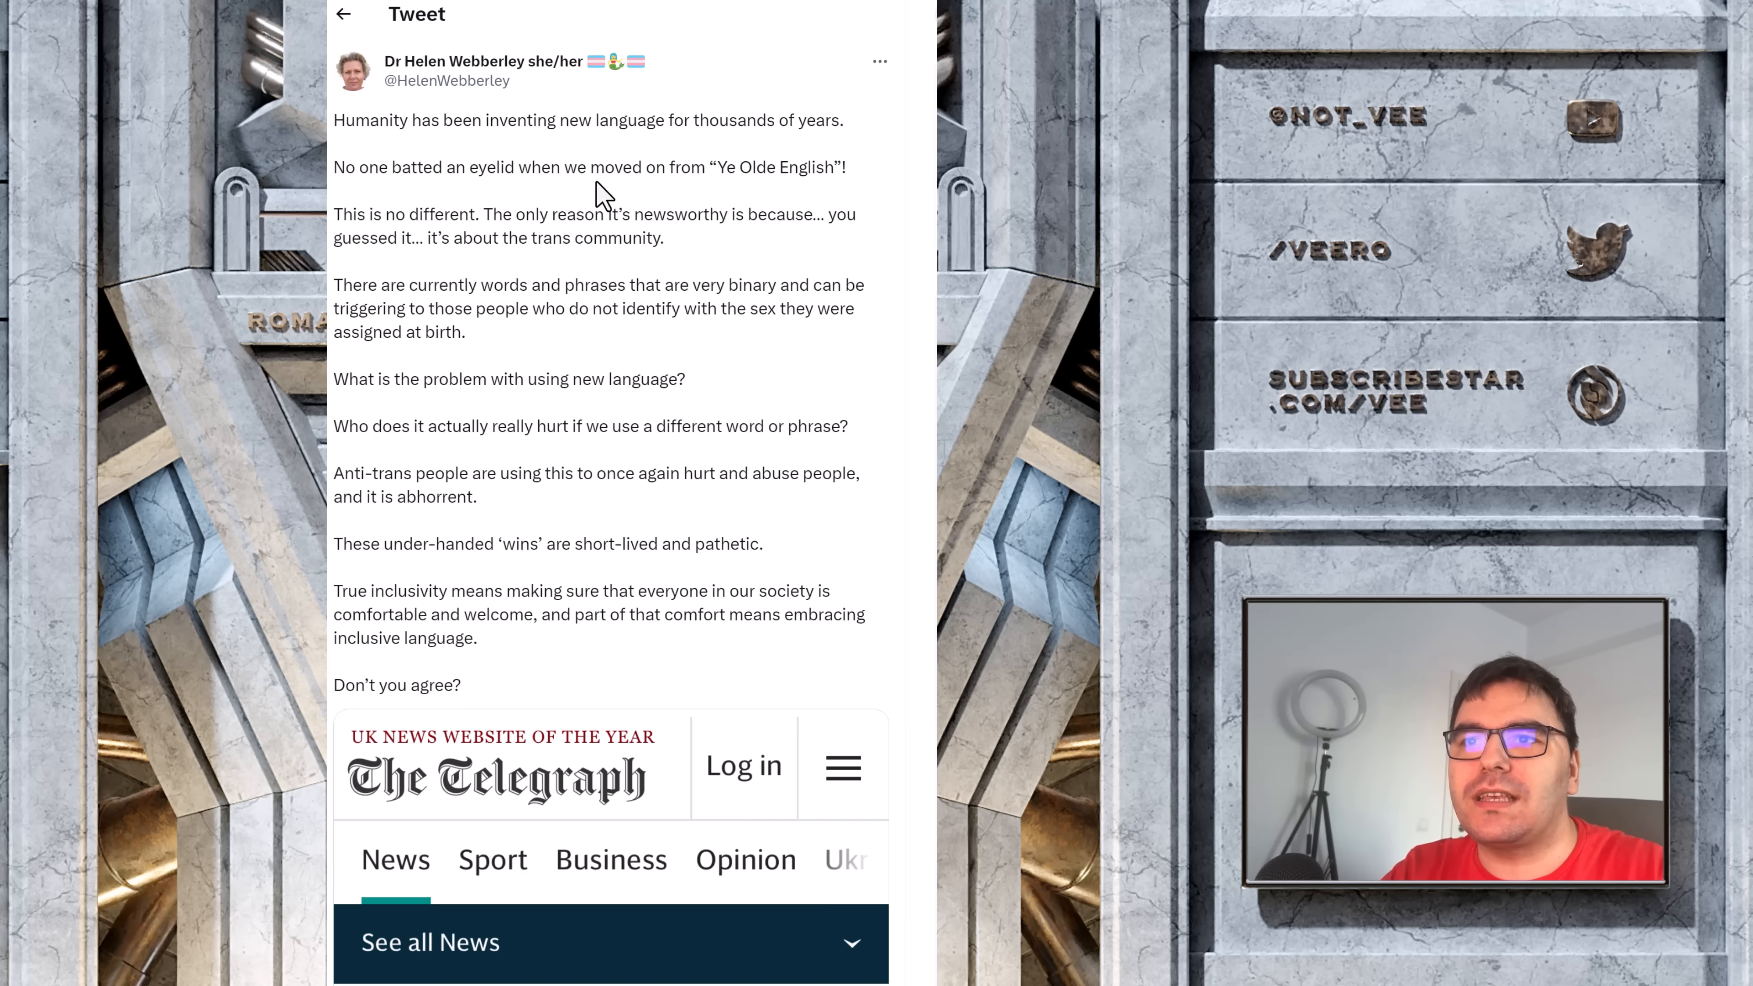
{"action": "mouse_move", "coordinate": [572, 339]}
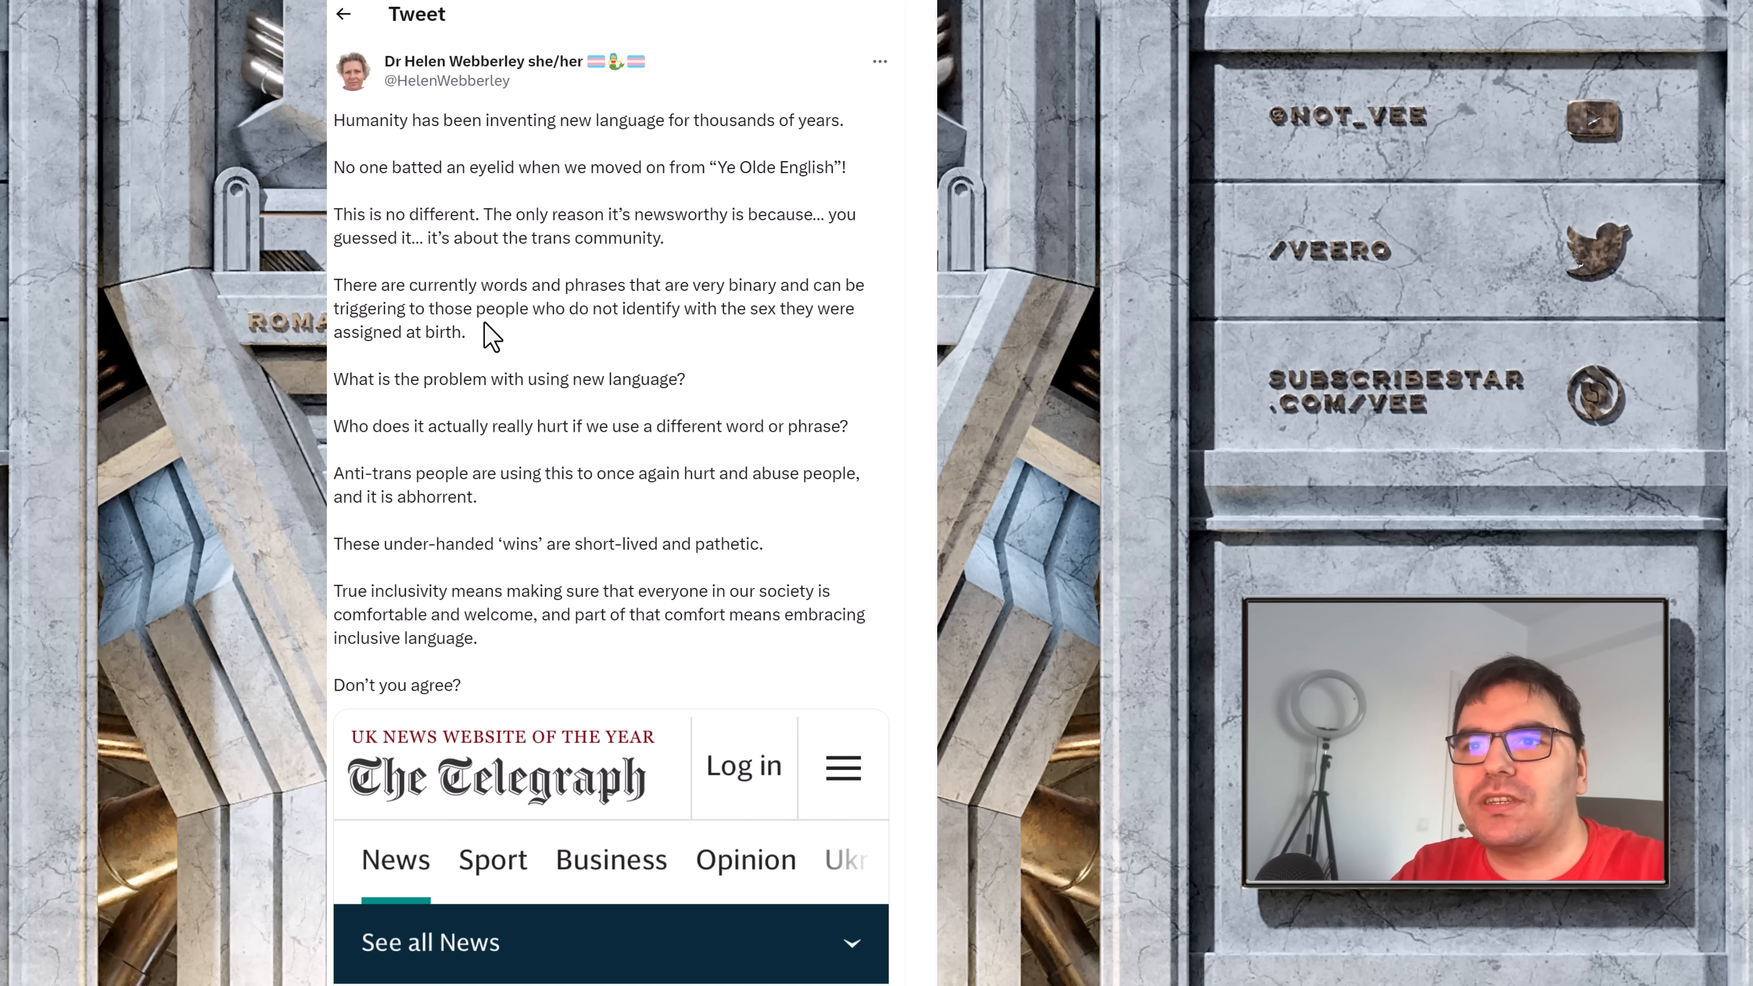
{"action": "mouse_move", "coordinate": [513, 288]}
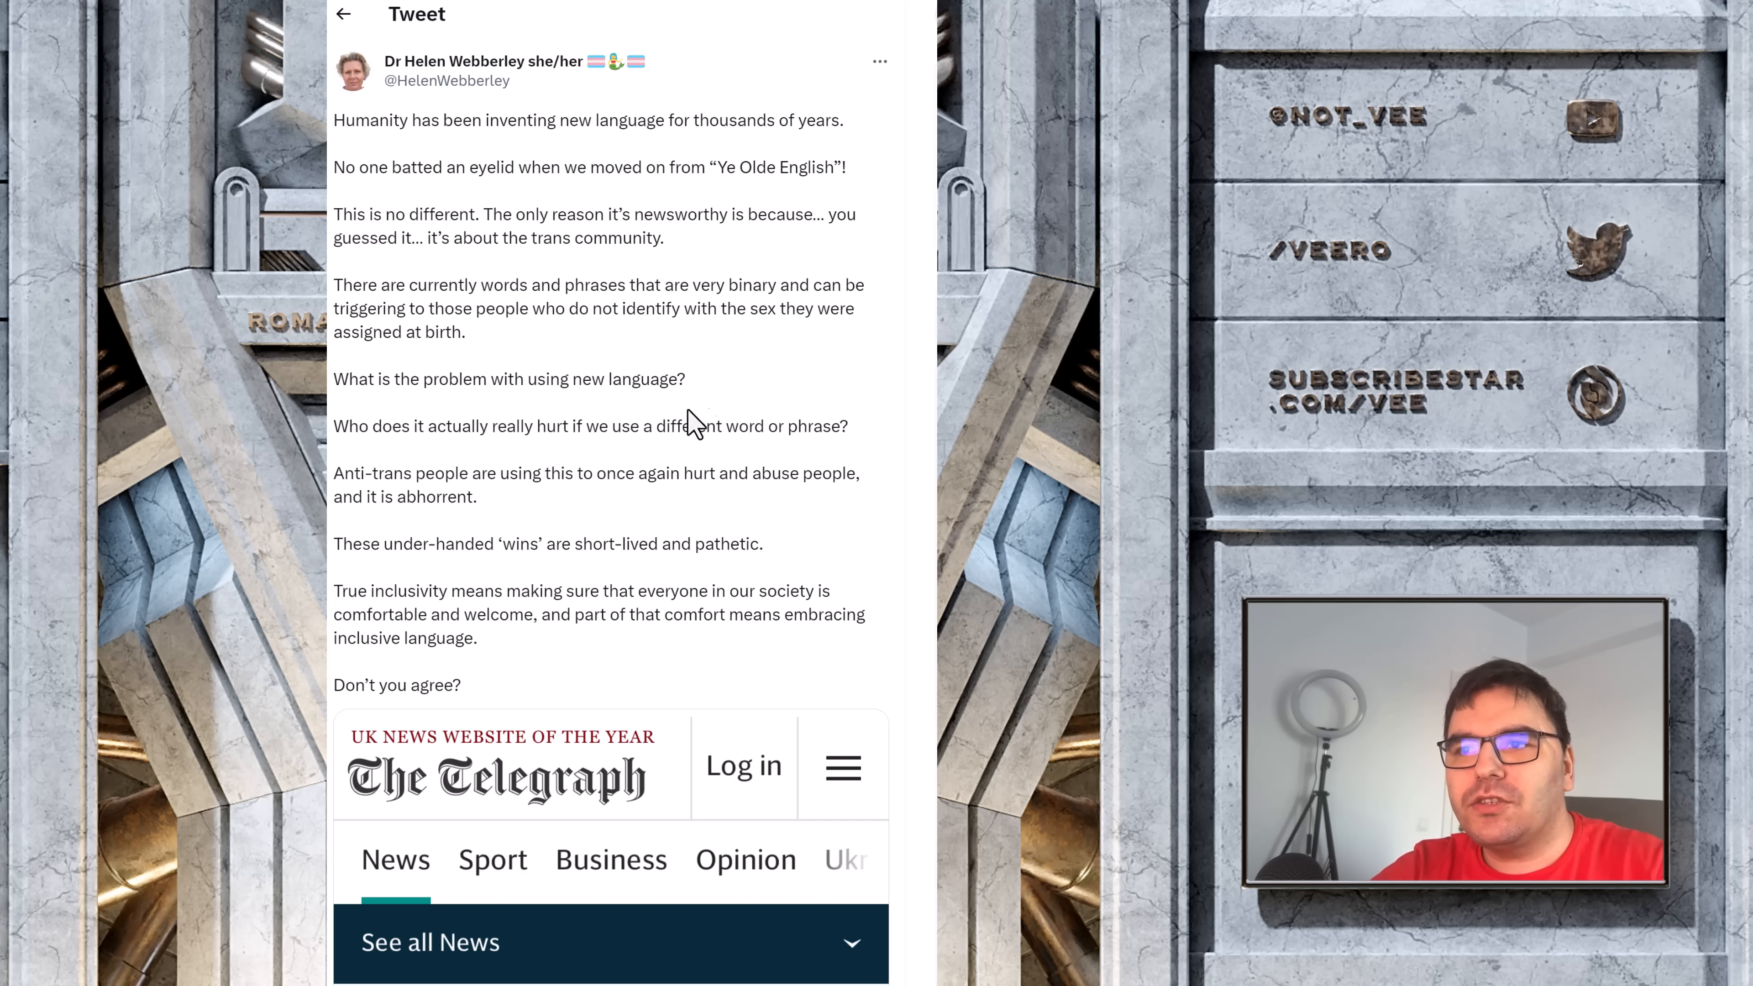
{"action": "mouse_move", "coordinate": [817, 360]}
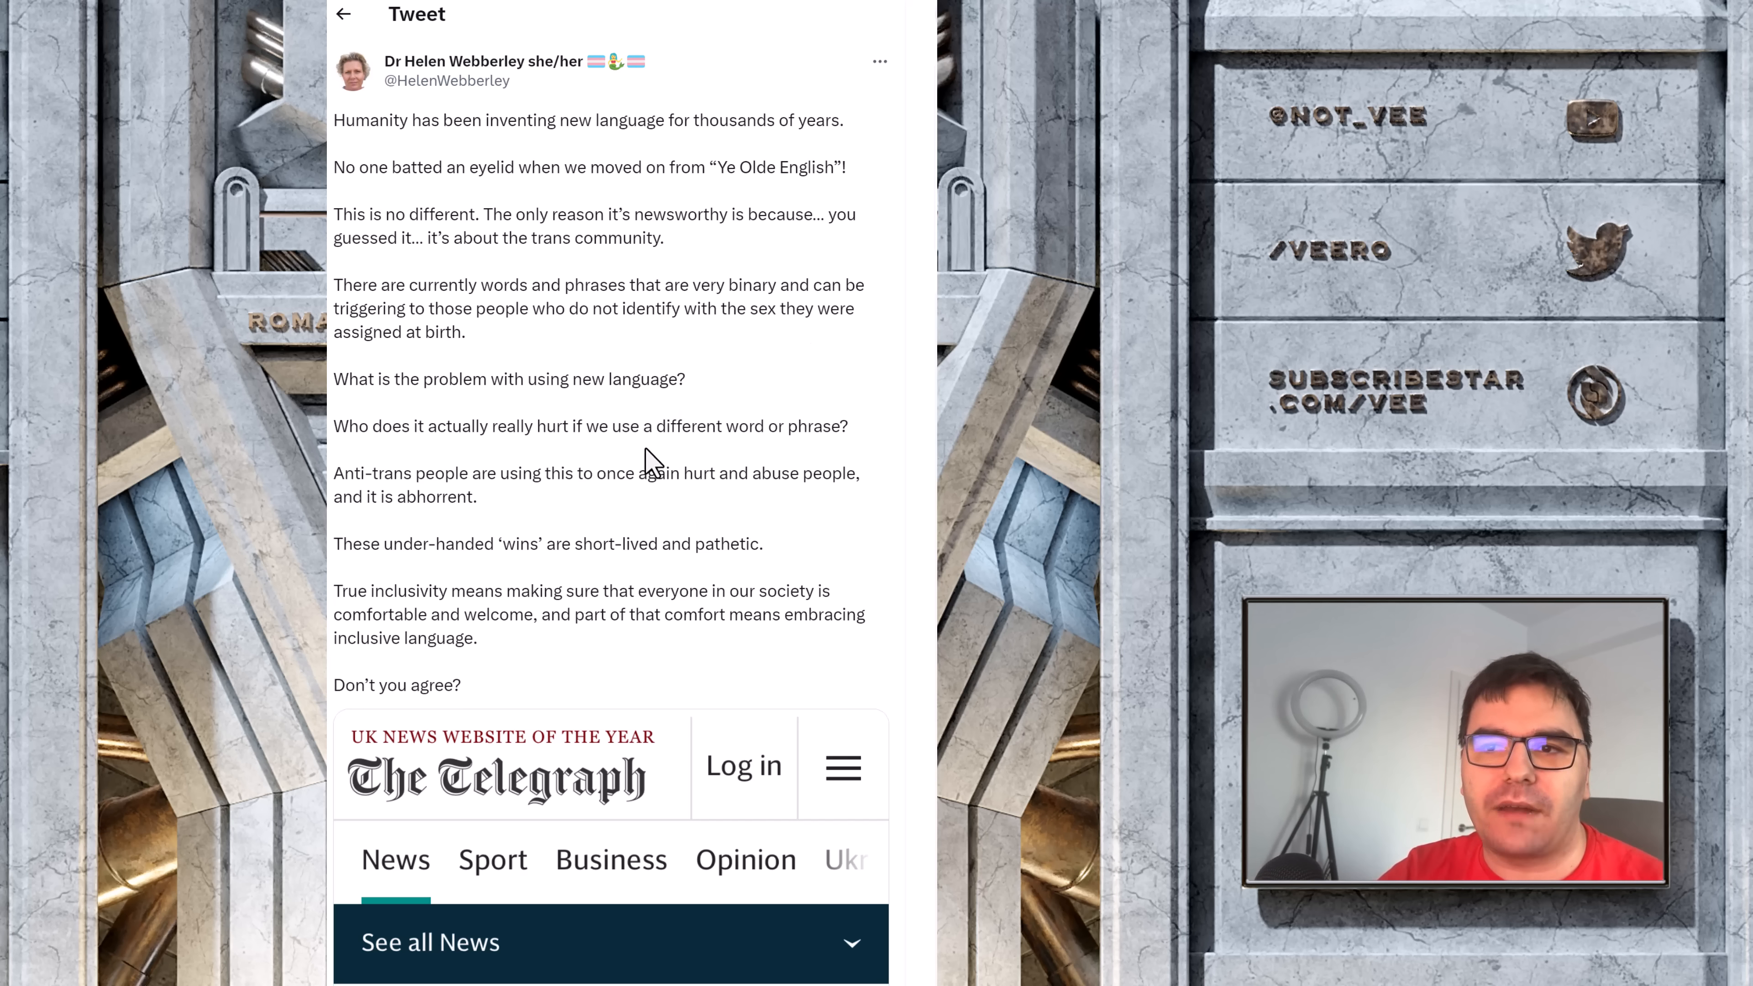
{"action": "mouse_move", "coordinate": [598, 211]}
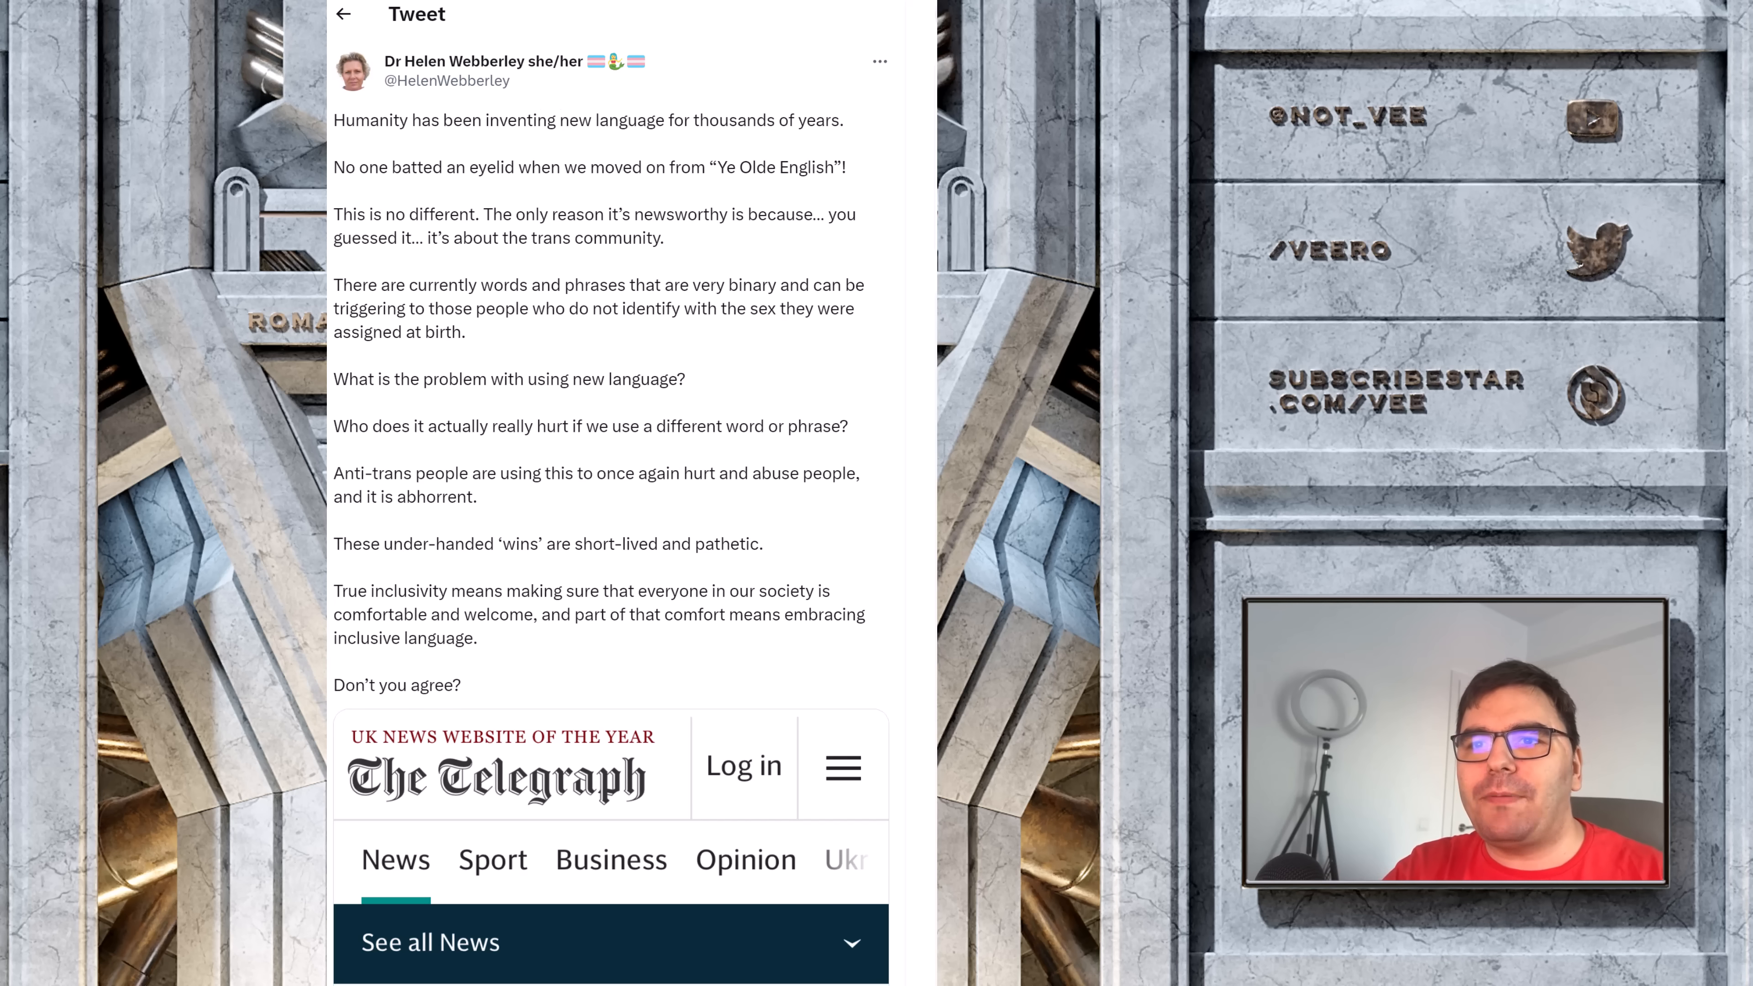
{"action": "mouse_move", "coordinate": [646, 528]}
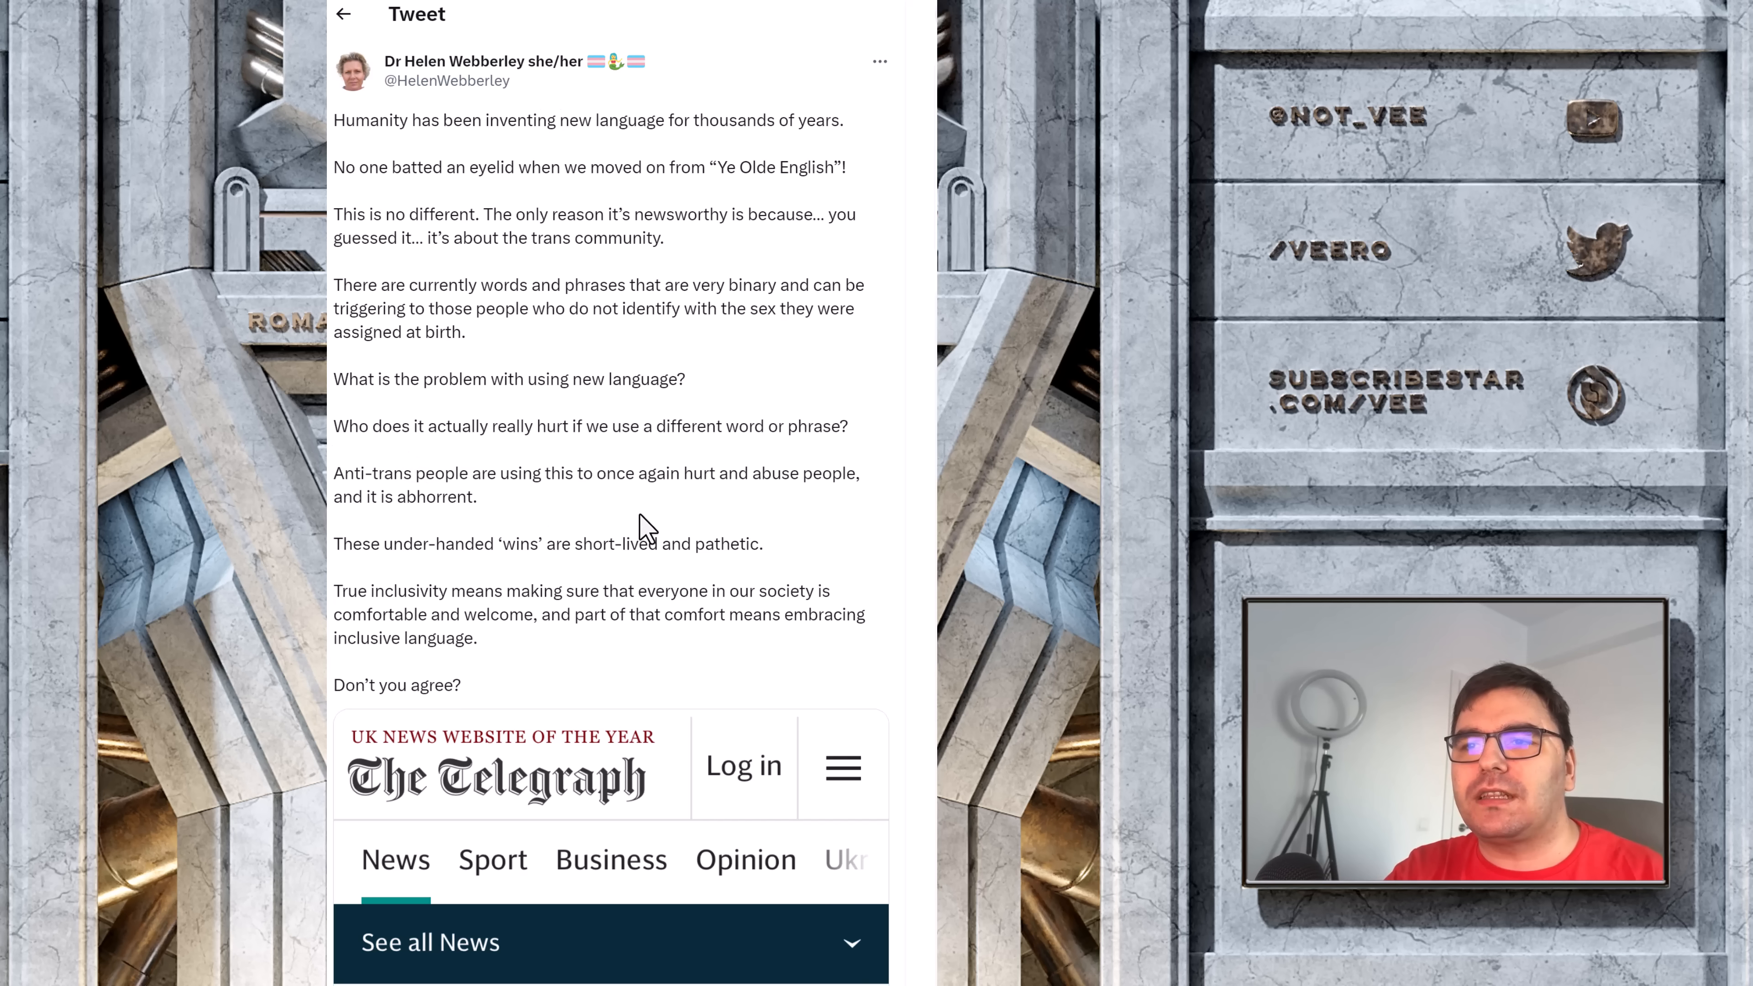